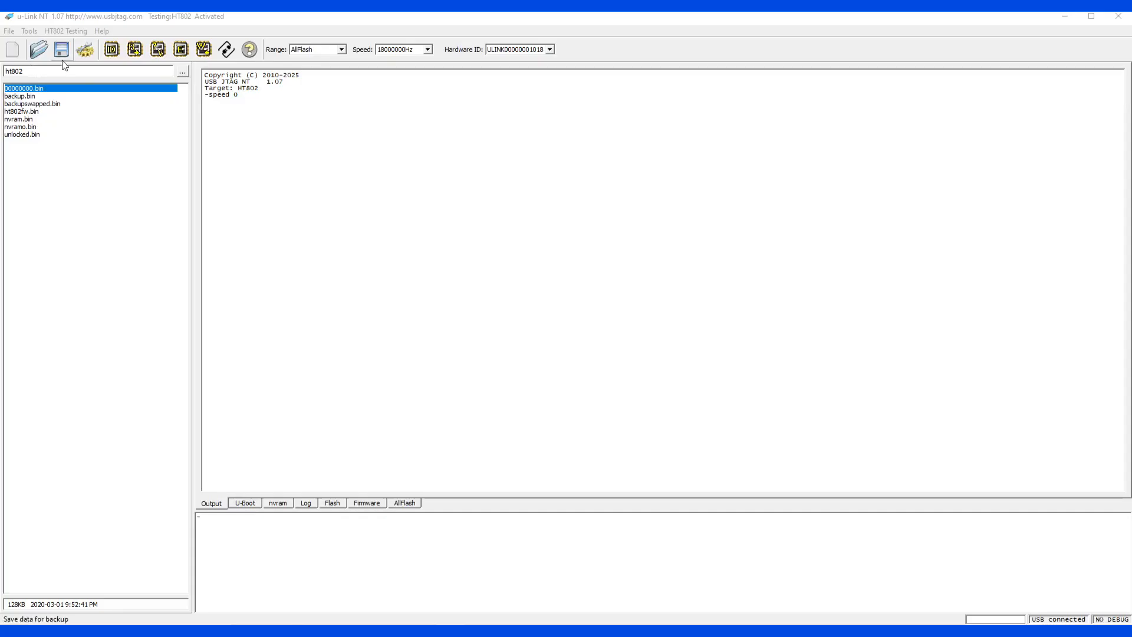
Detect the HT802's 16MB SFDP flash chip and switch to the empty ht802\video working folder
left_click(111, 49)
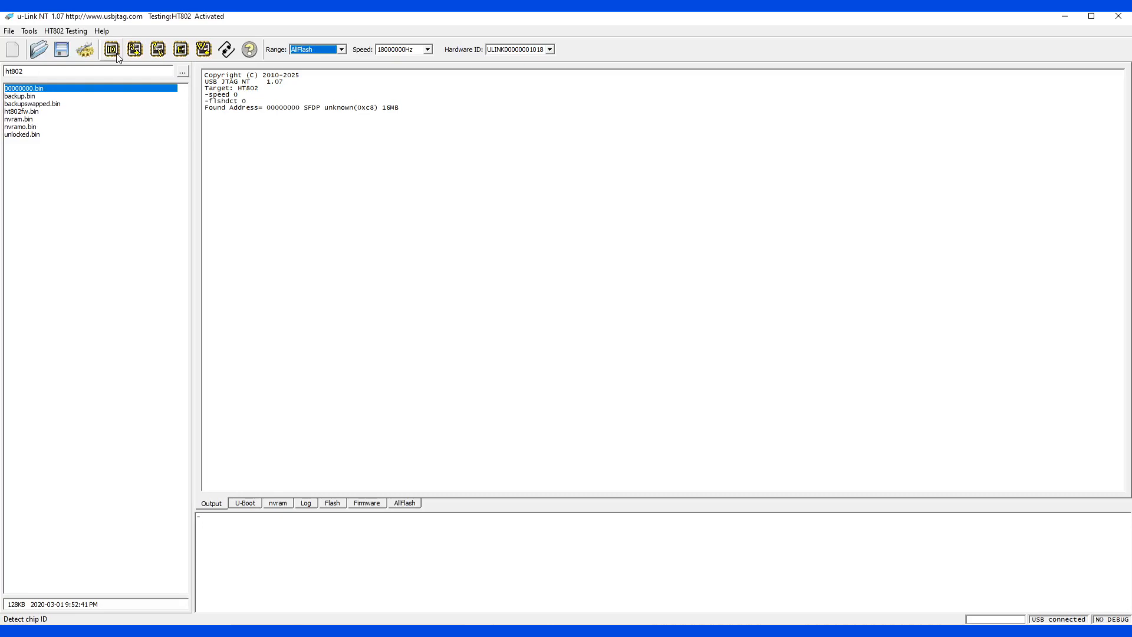
left_click(134, 50)
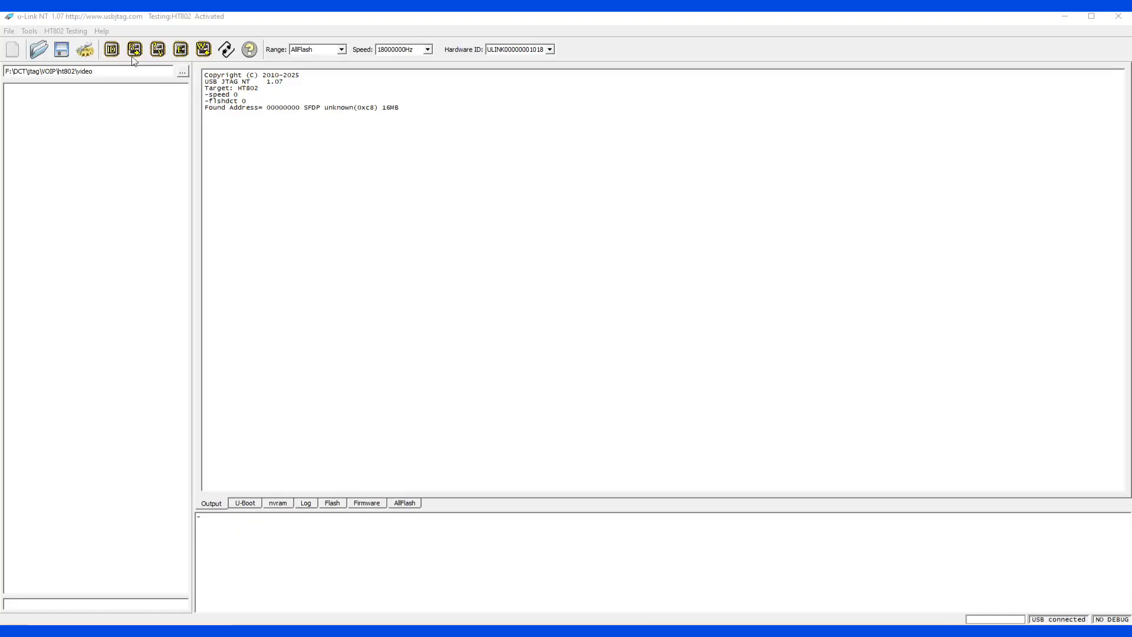
Read the whole 16MB flash (AllFlash) and review its Firmware, Log and U-Boot regions
left_click(135, 50)
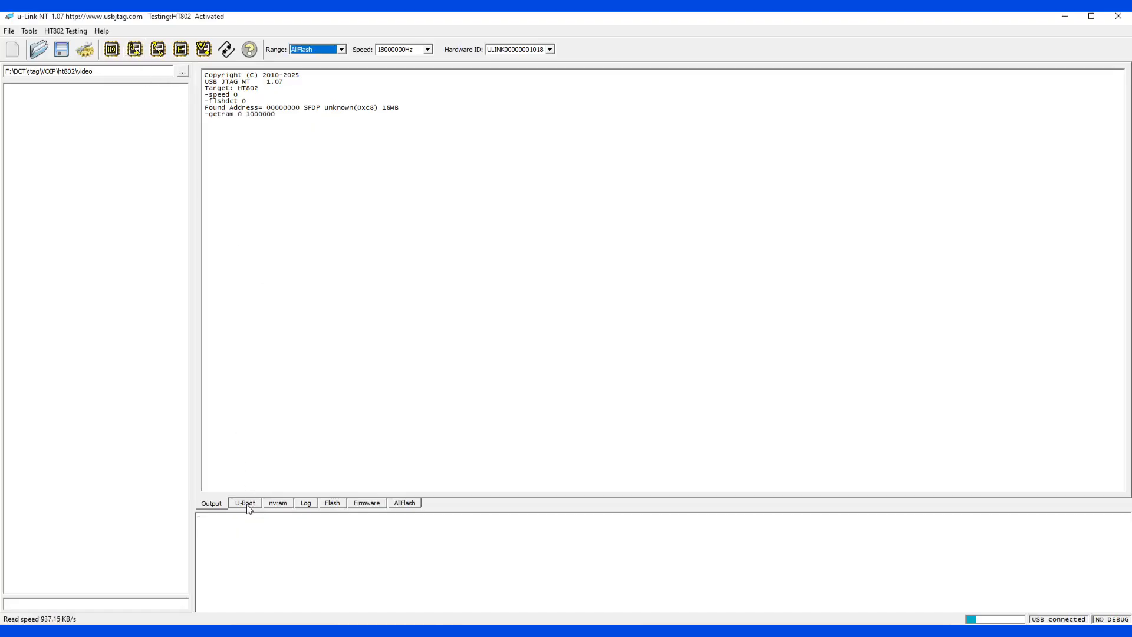
left_click(276, 502)
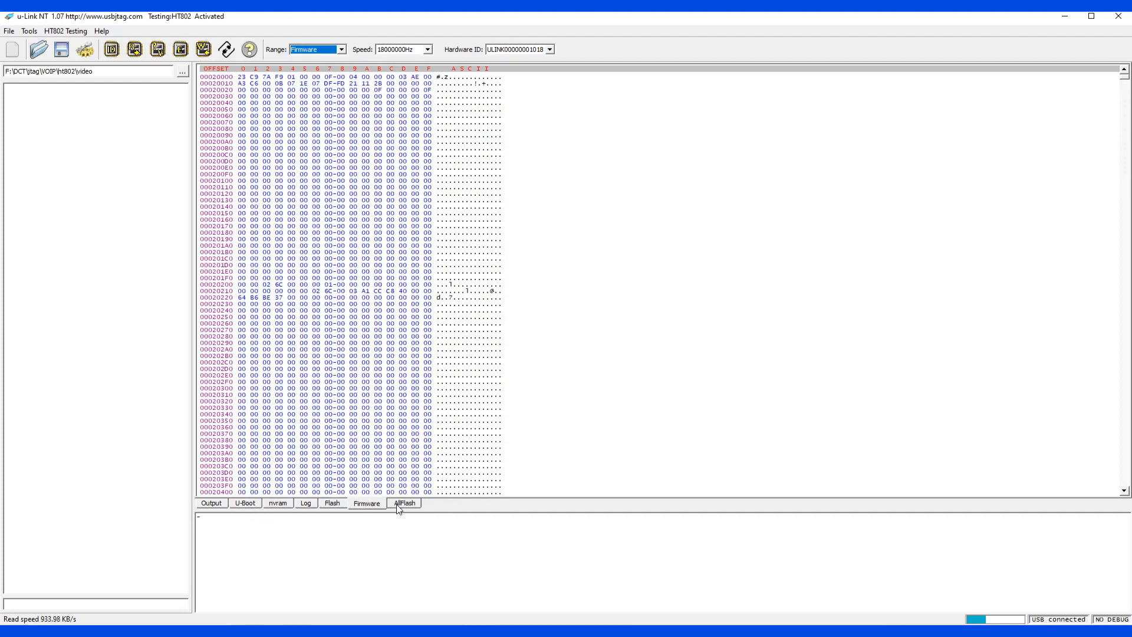
mouse_move(759, 329)
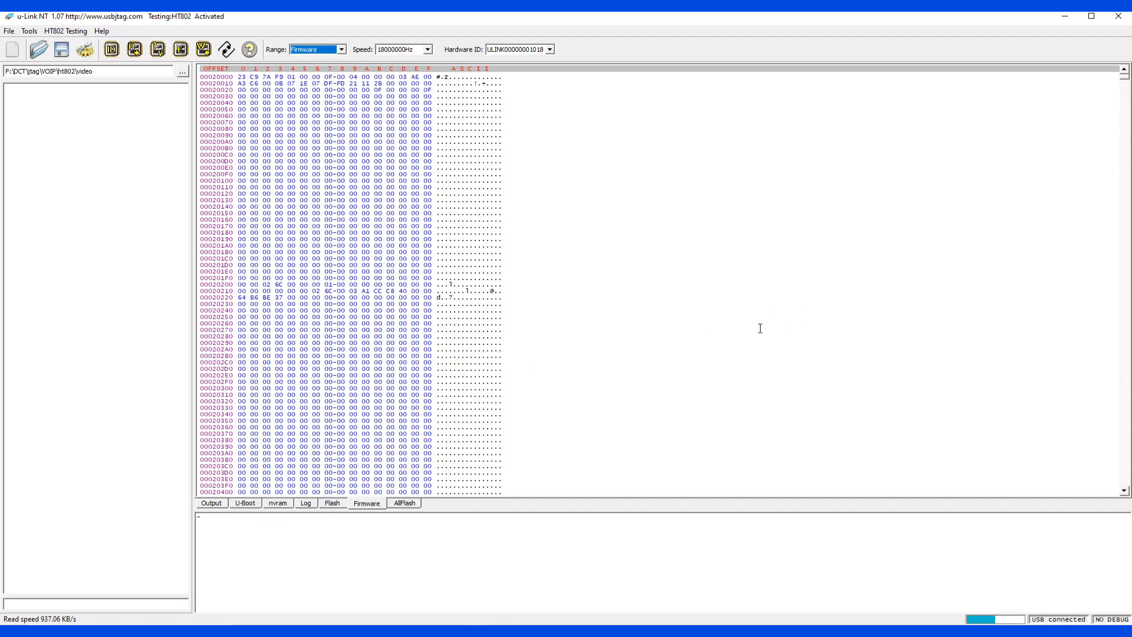
left_click(305, 503)
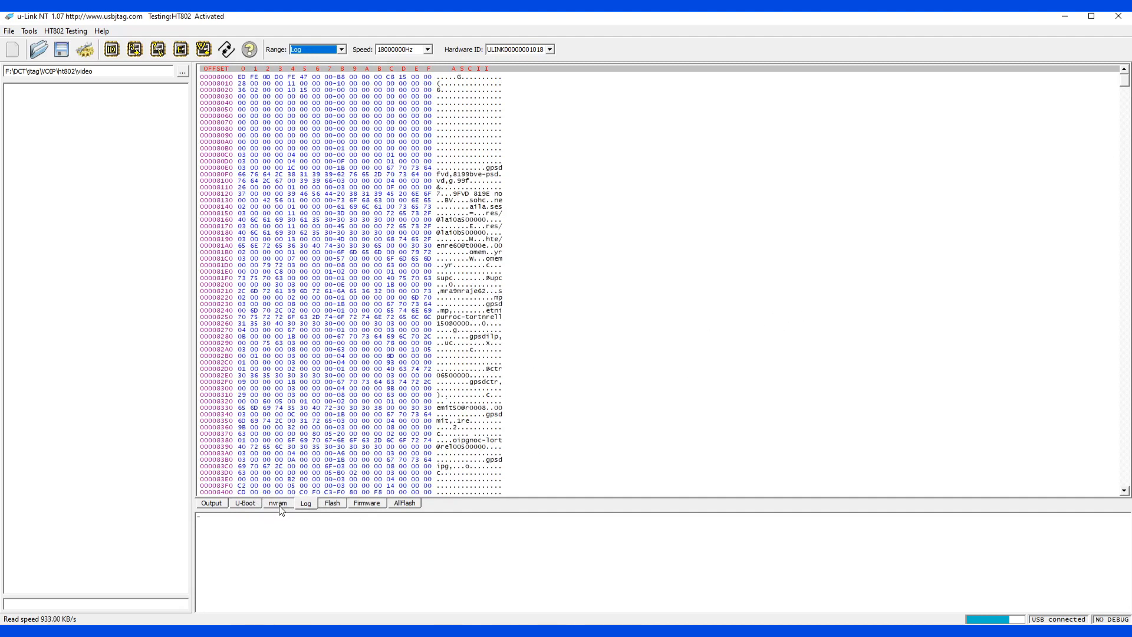
left_click(245, 503)
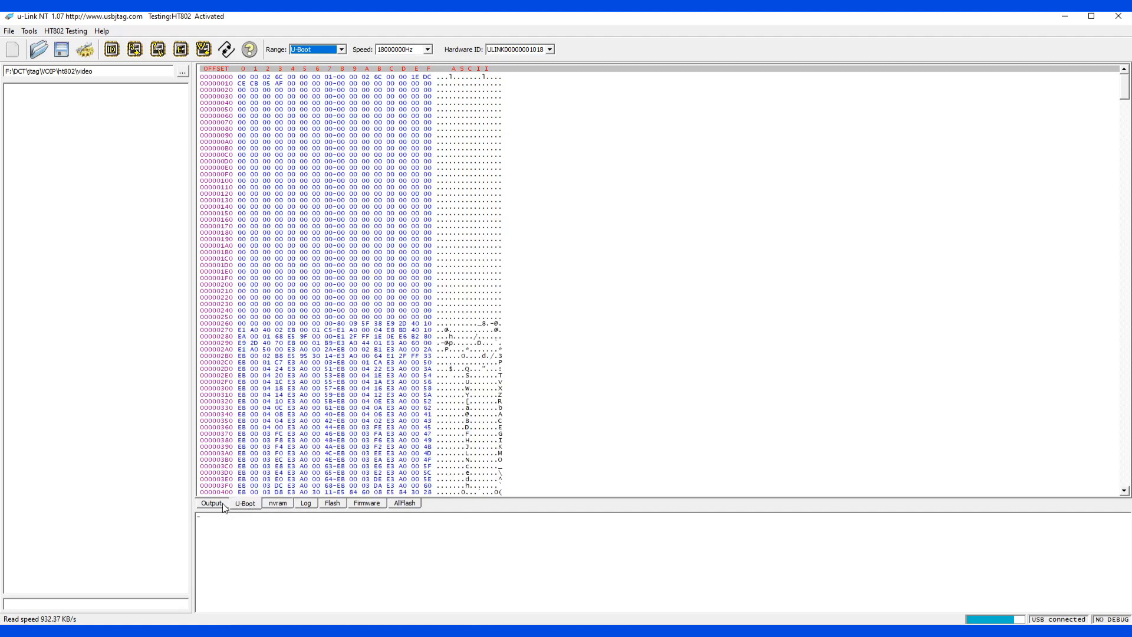
left_click(211, 503)
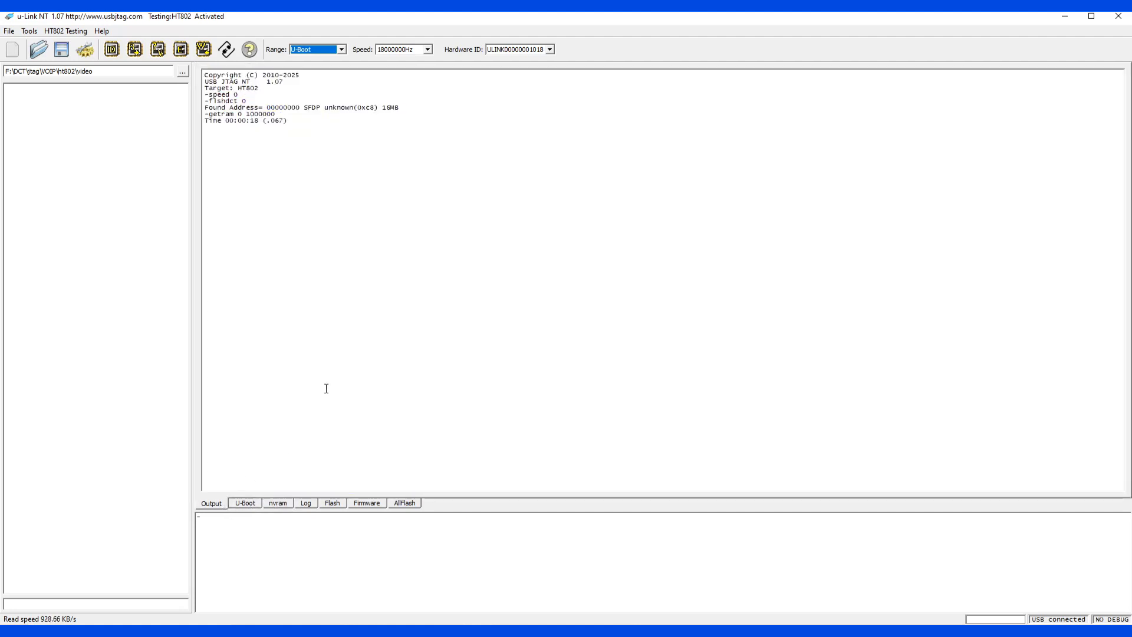
mouse_move(284, 214)
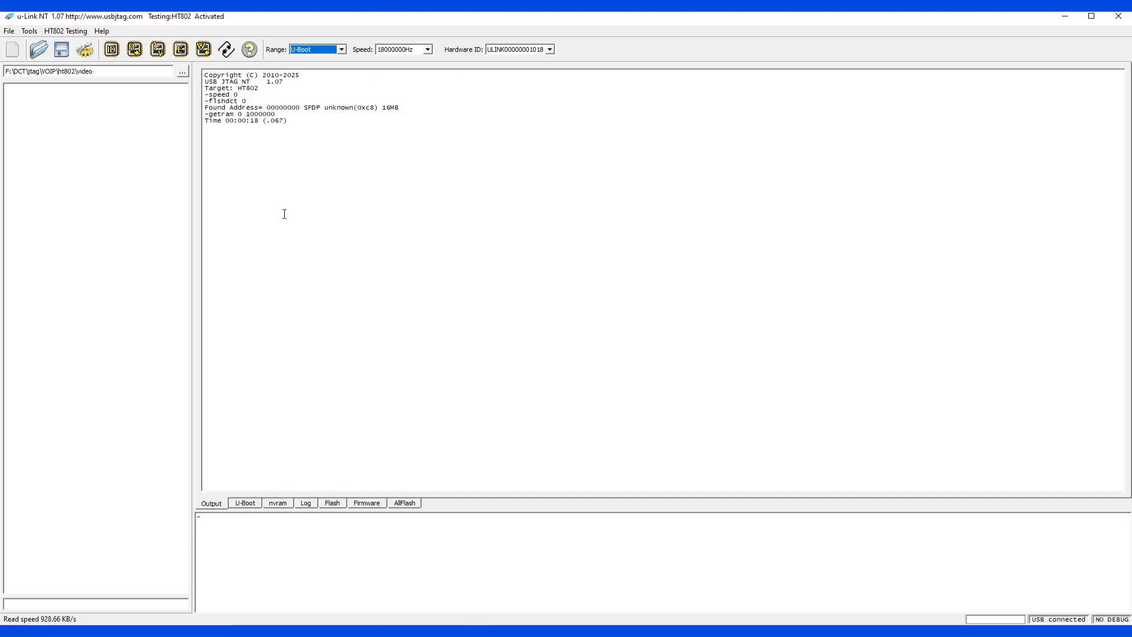
Compare the read data against the chip until it reports Compare data OK
left_click(317, 50)
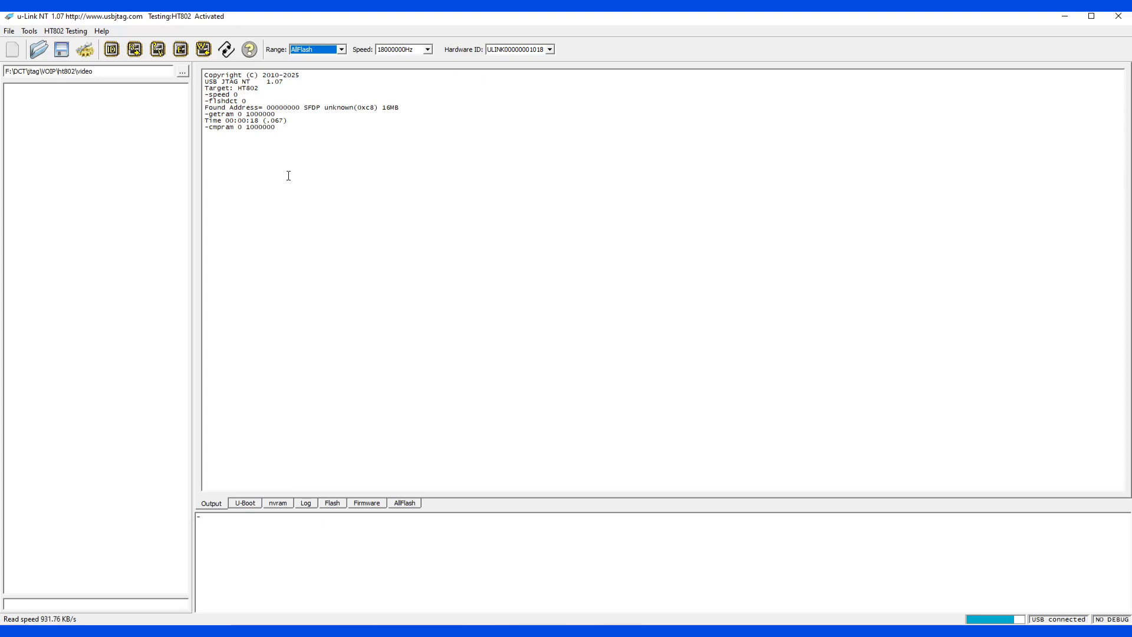
mouse_move(248, 151)
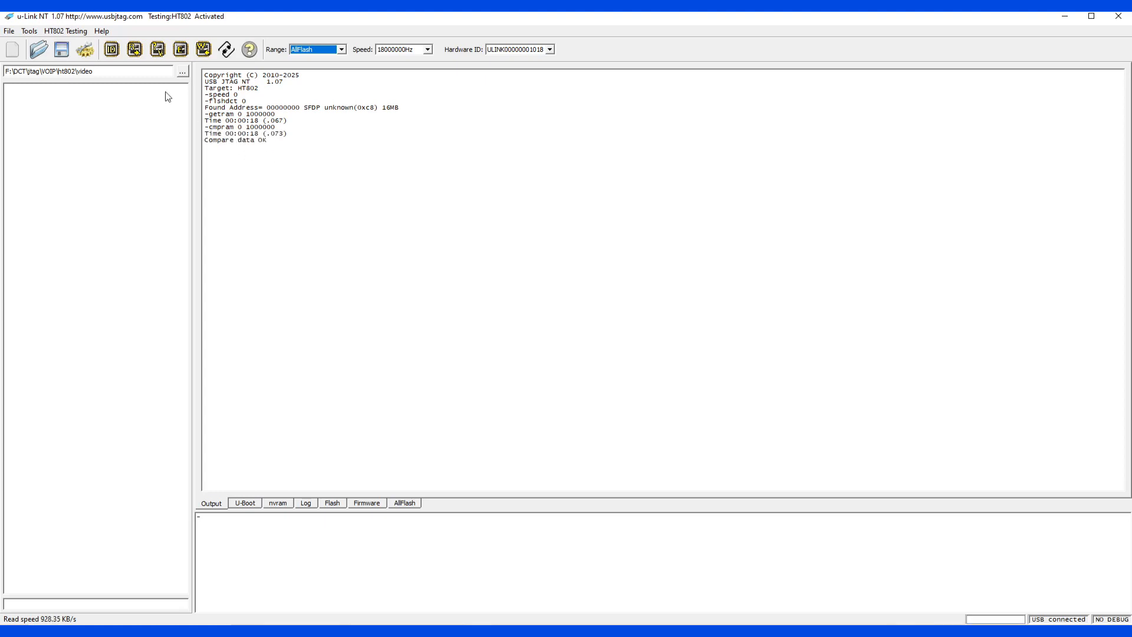
Save the verified 16MB flash image as backup.bin in the video folder
left_click(60, 49)
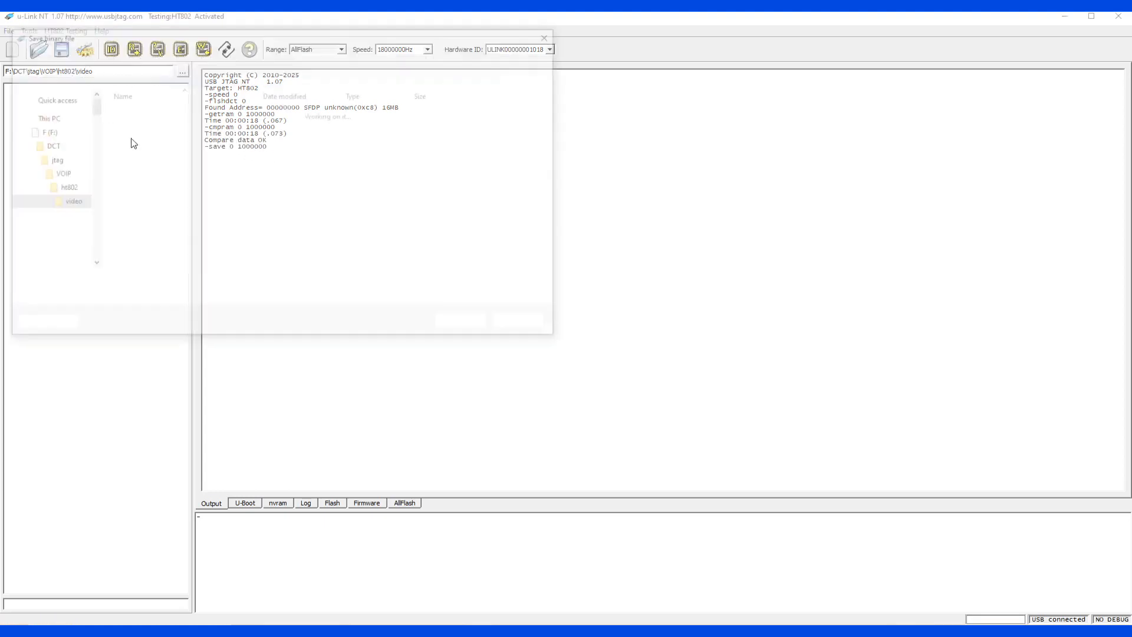
left_click(60, 50)
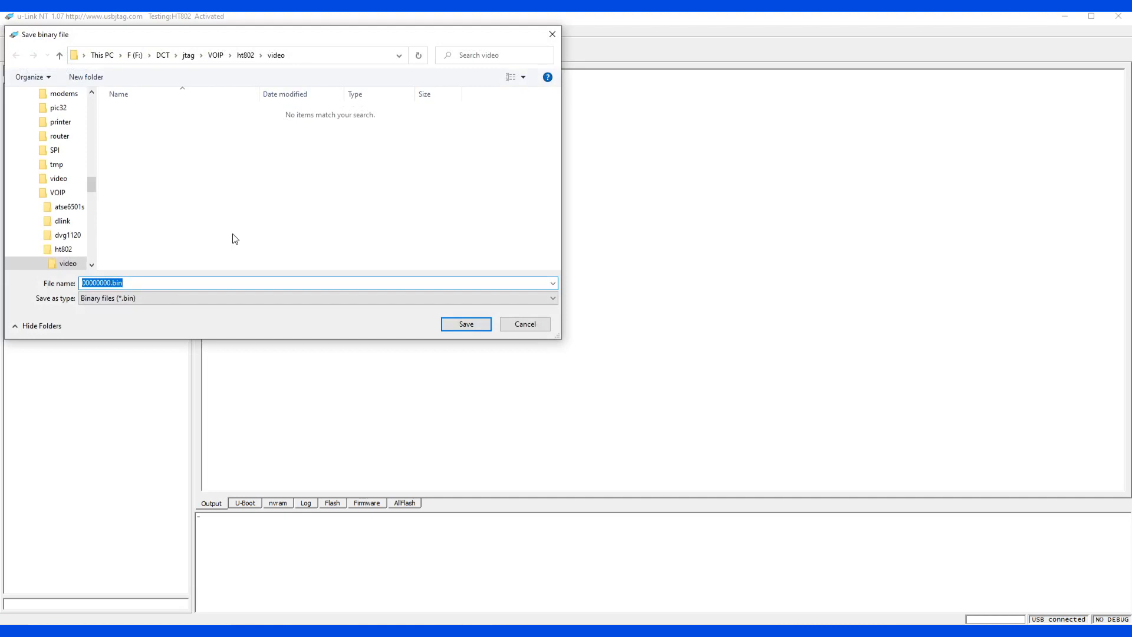
type("backup")
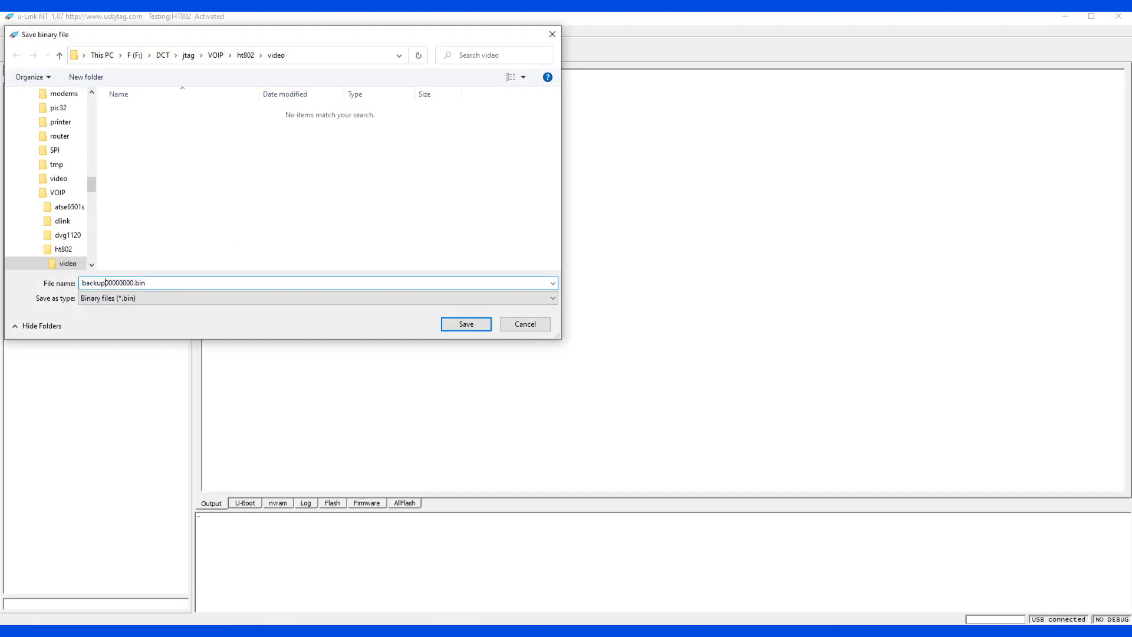
key("Backspace")
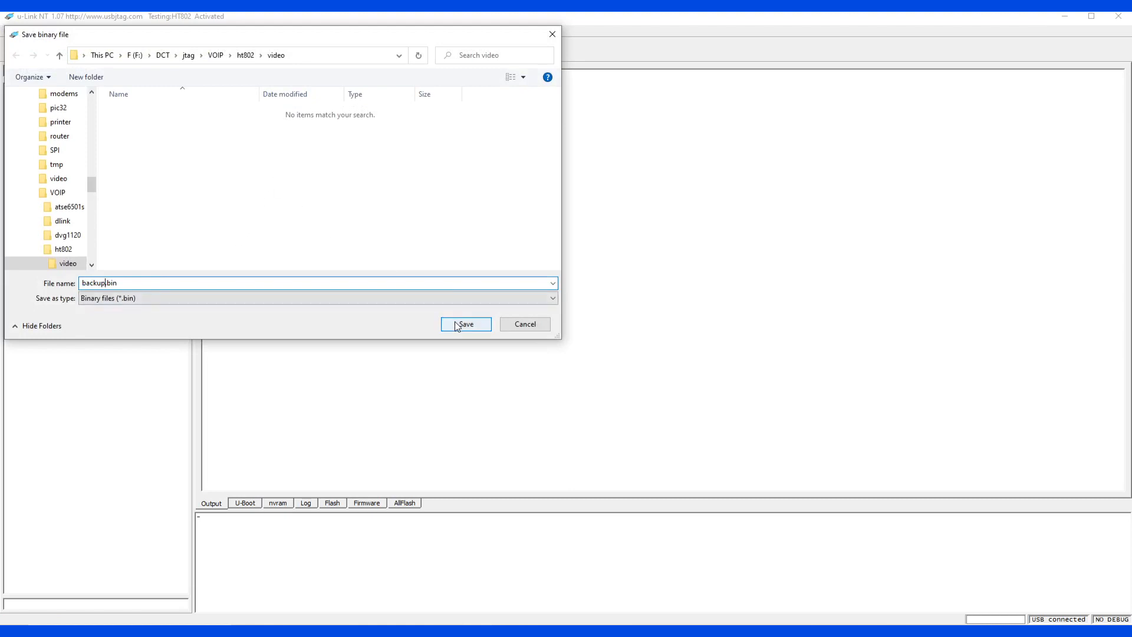
left_click(465, 325)
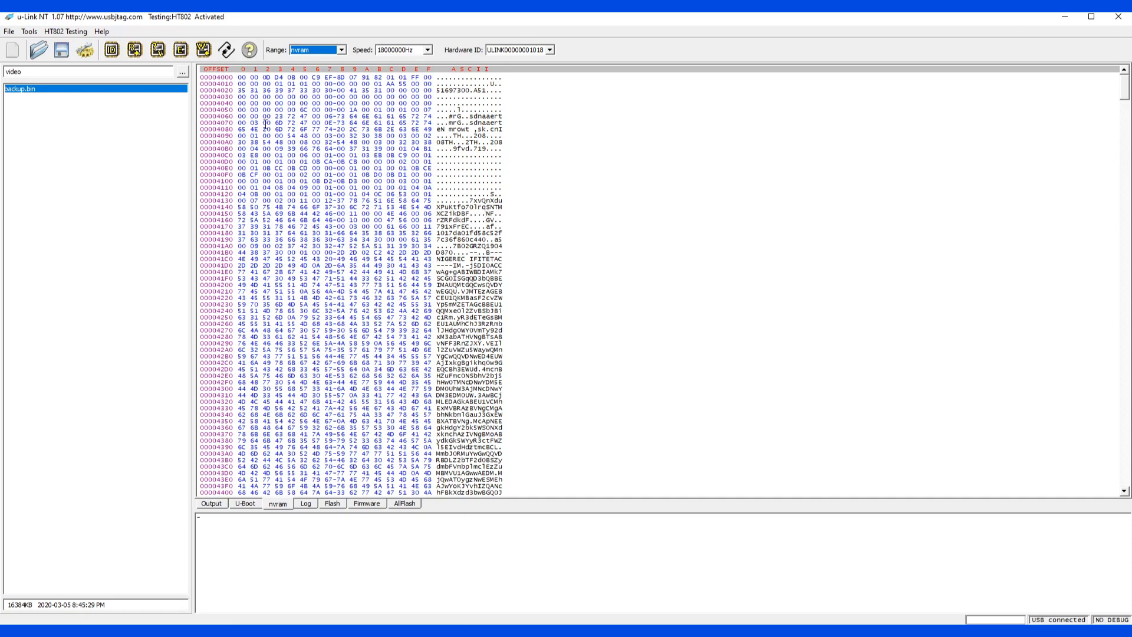
Load backup.bin into the data view and review its nvram and flash regions
left_click(332, 503)
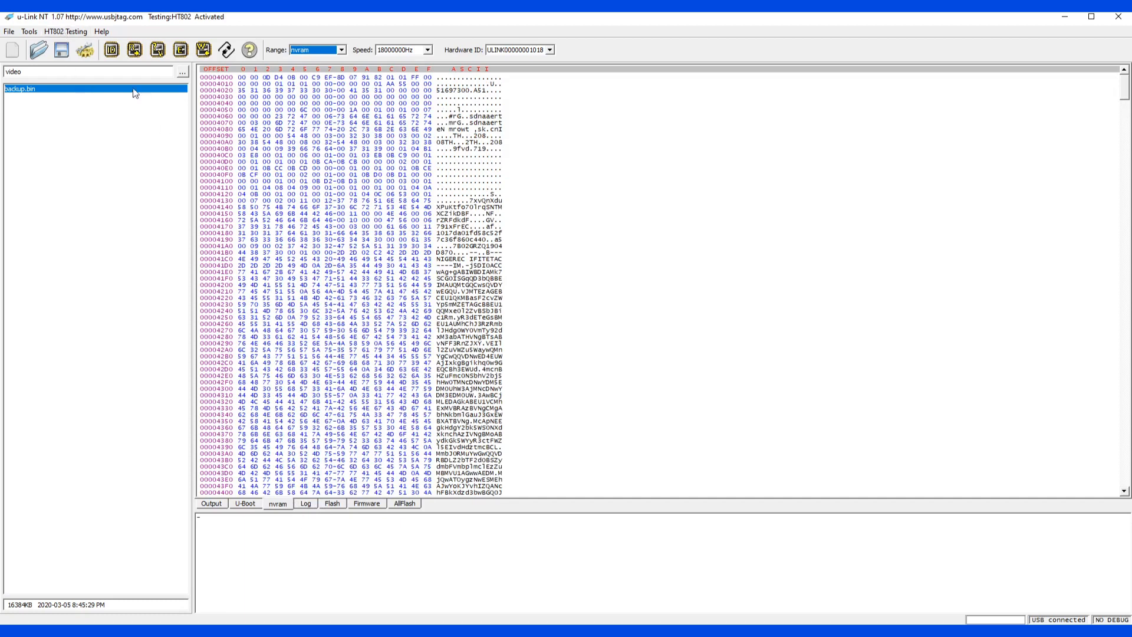
left_click(85, 49)
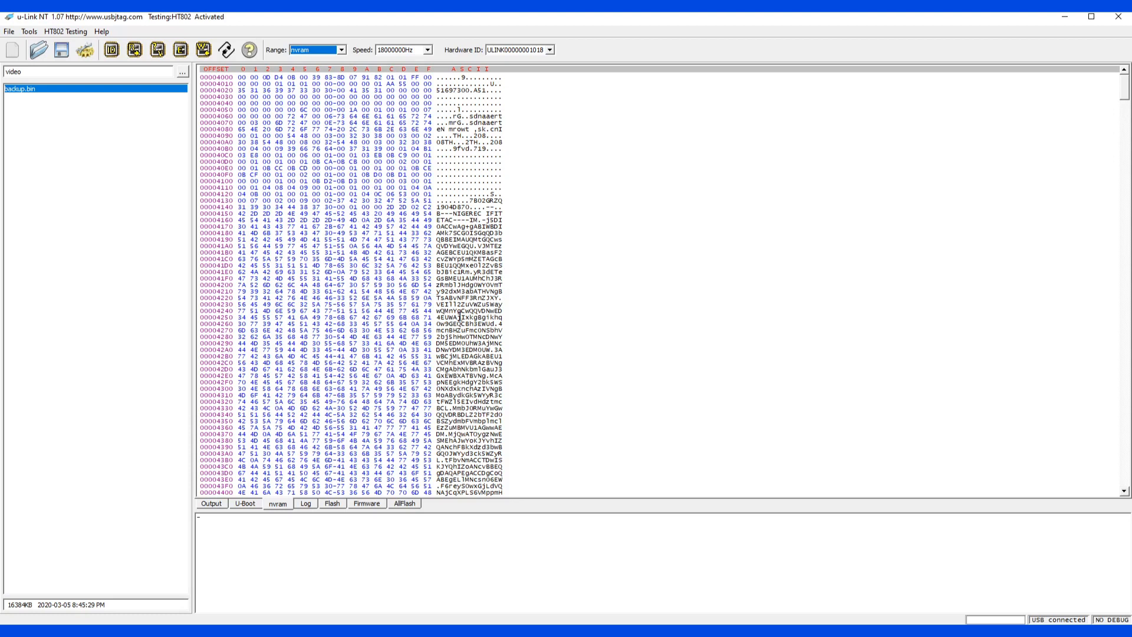
left_click(332, 504)
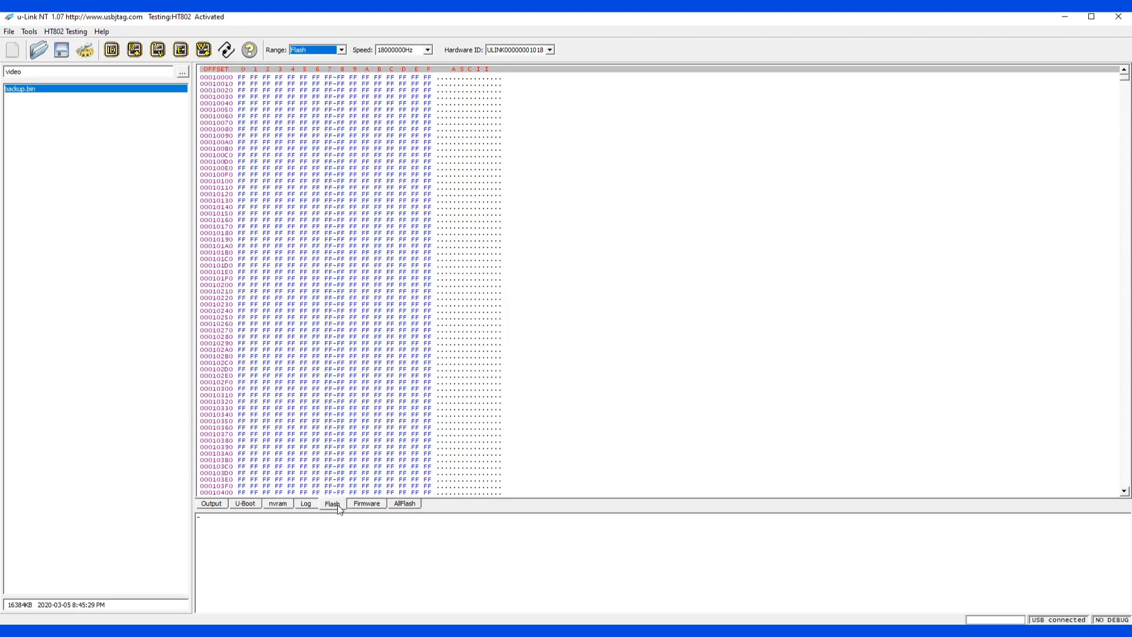
mouse_move(251, 507)
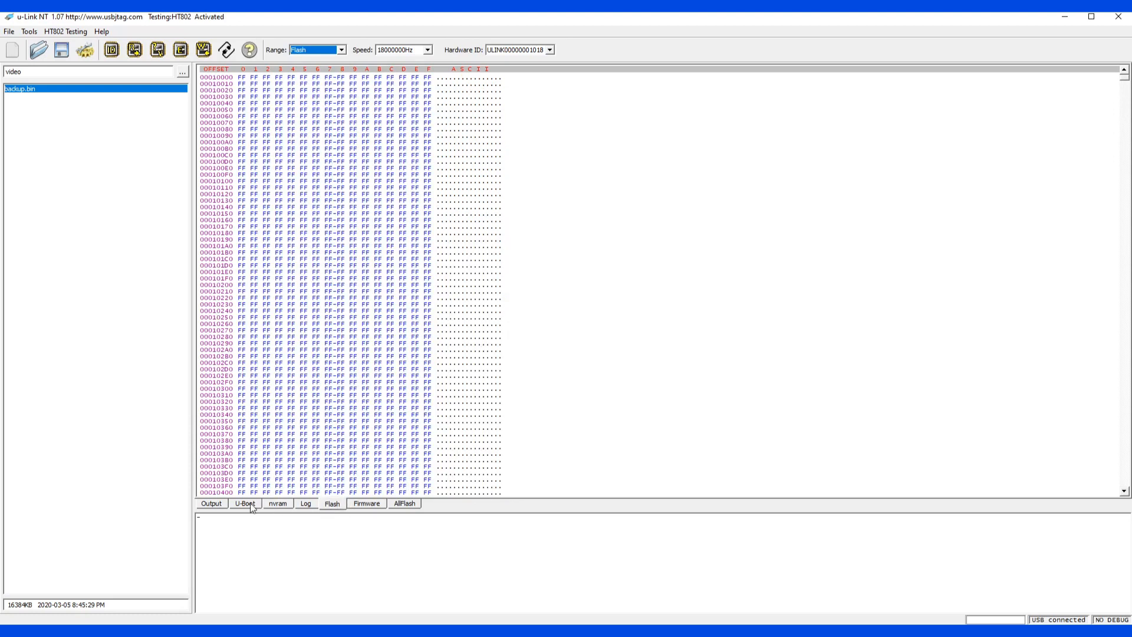
left_click(210, 503)
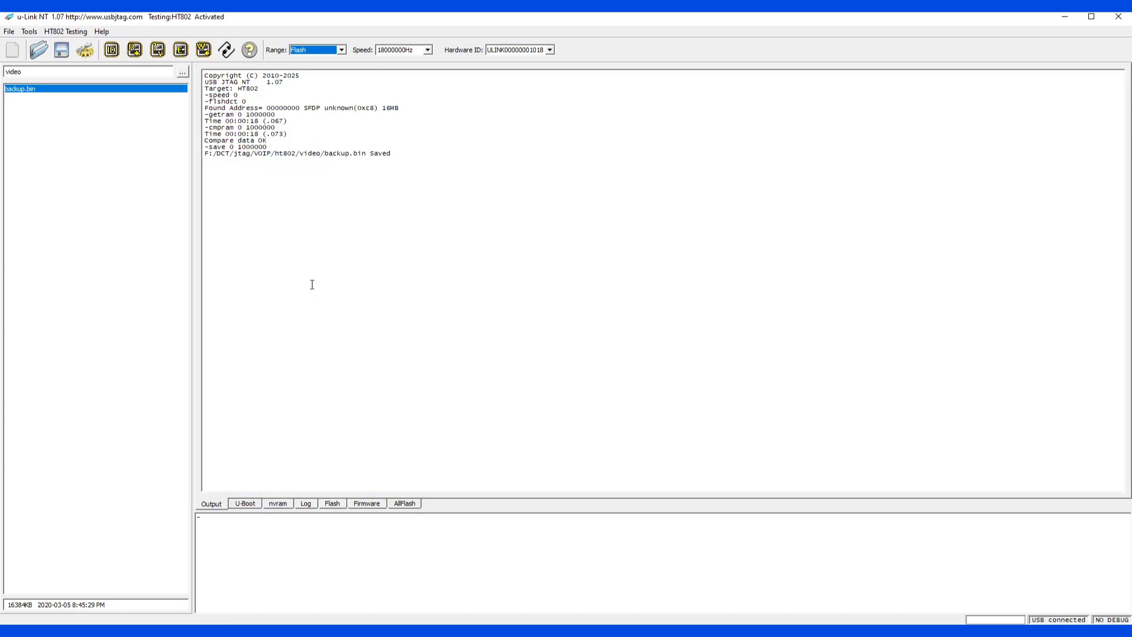
mouse_move(287, 220)
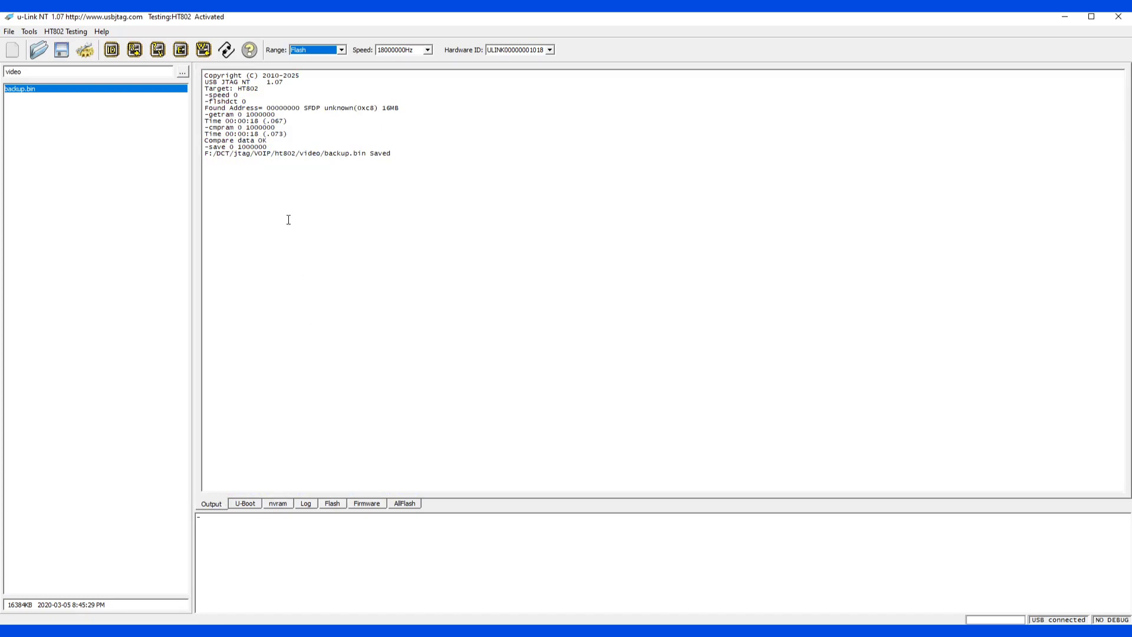
mouse_move(298, 183)
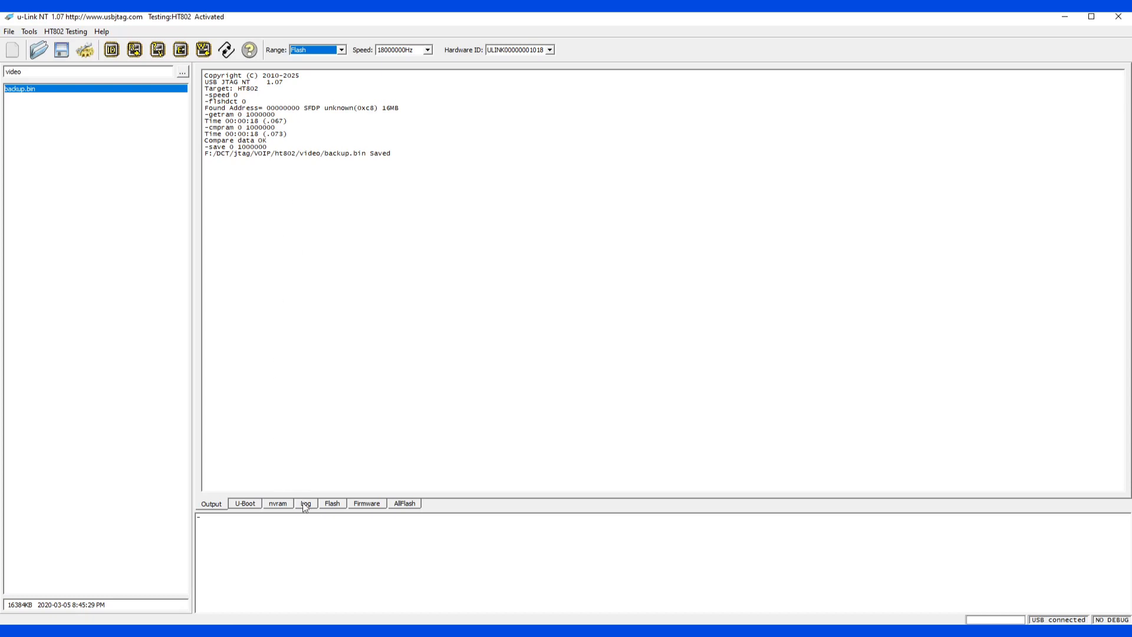
Erase and program the nvram and flash regions, checking the log for Program pass
left_click(277, 503)
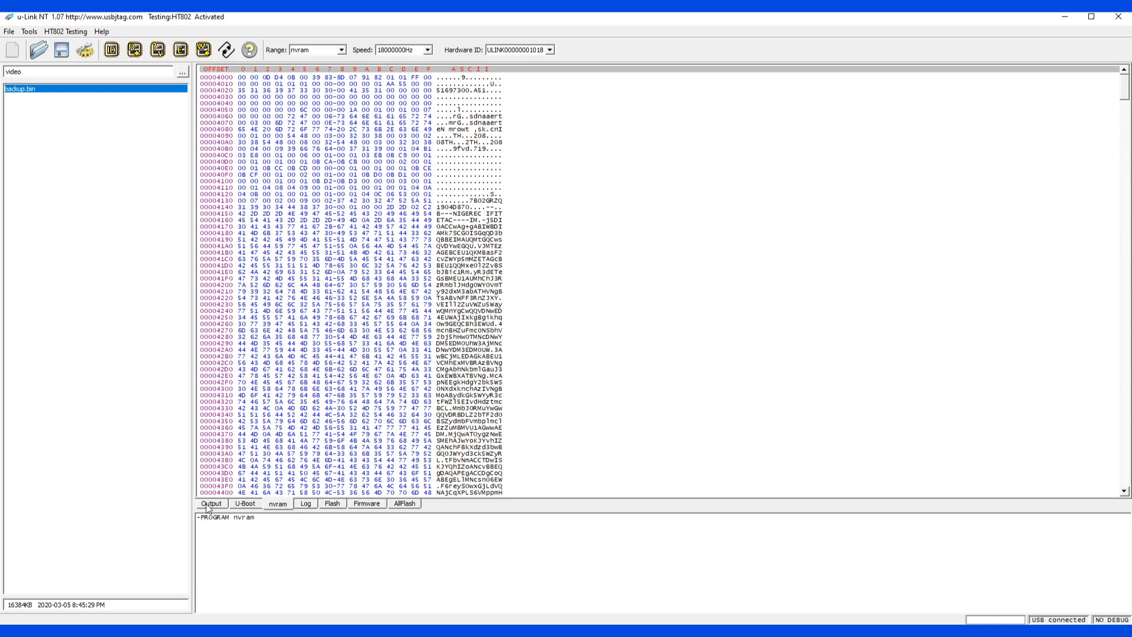
left_click(211, 503)
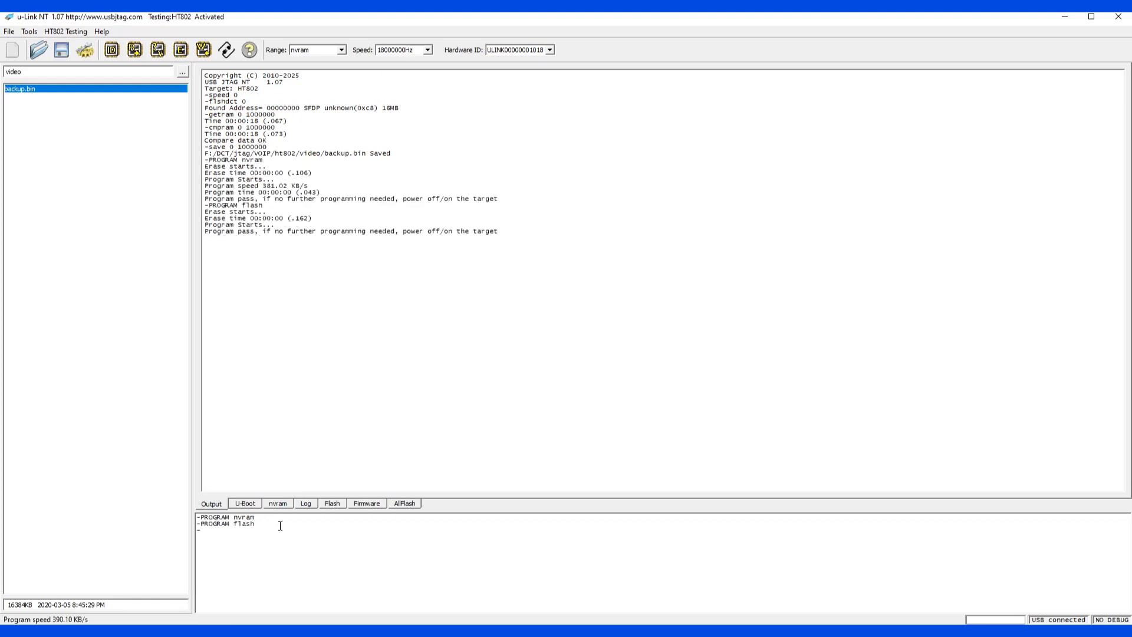
left_click(332, 504)
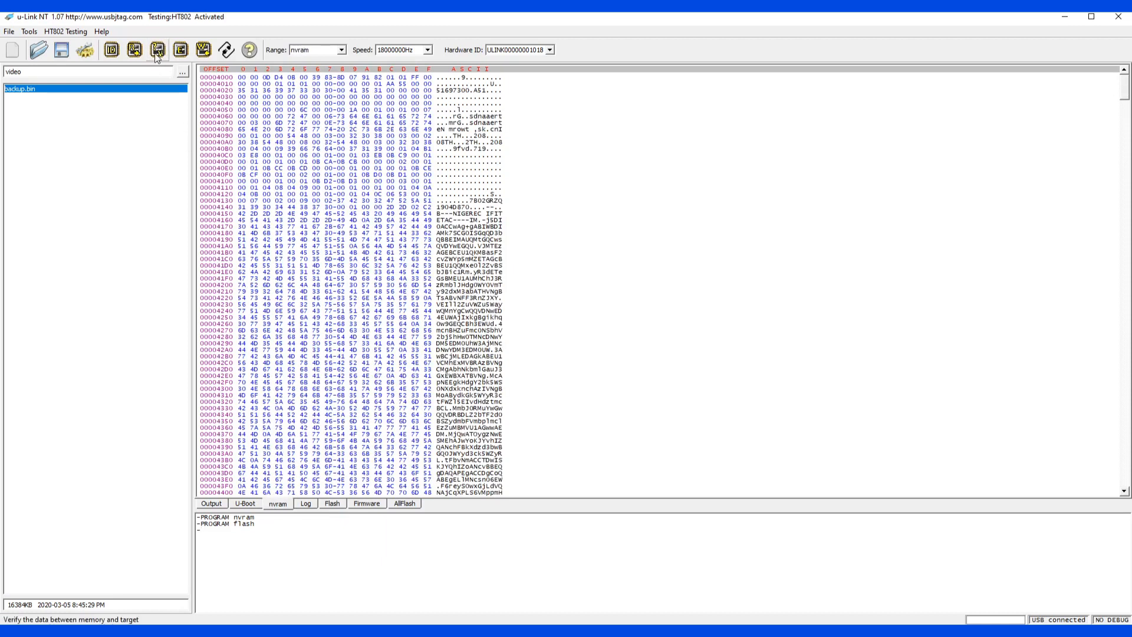
Verify the programmed flash and nvram report data OK, then start an AllFlash compare
left_click(211, 504)
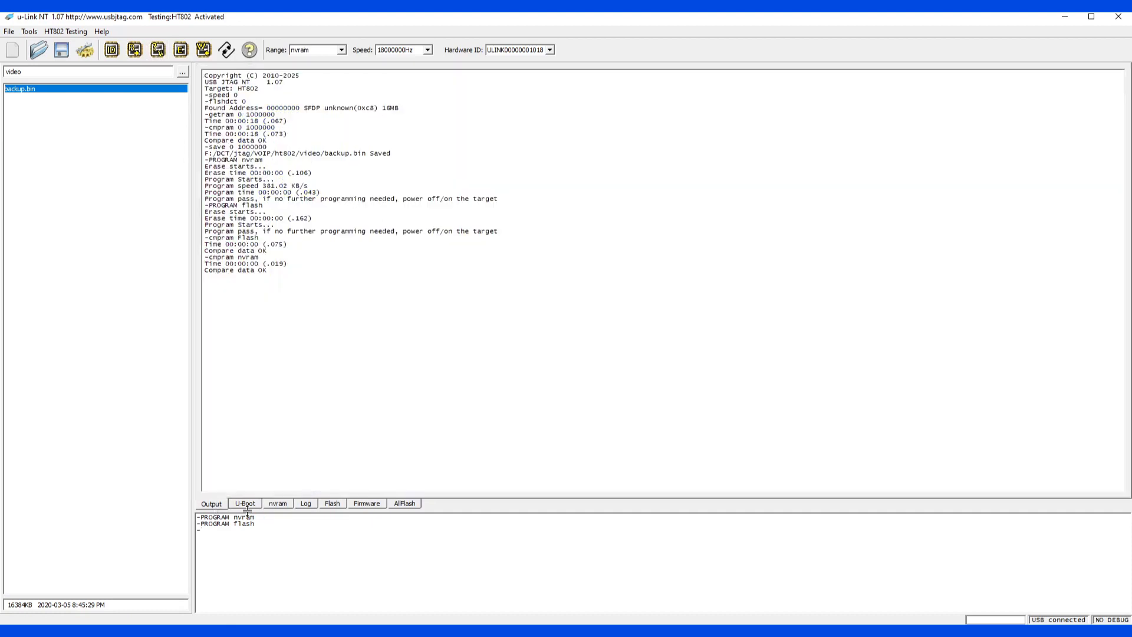
left_click(405, 504)
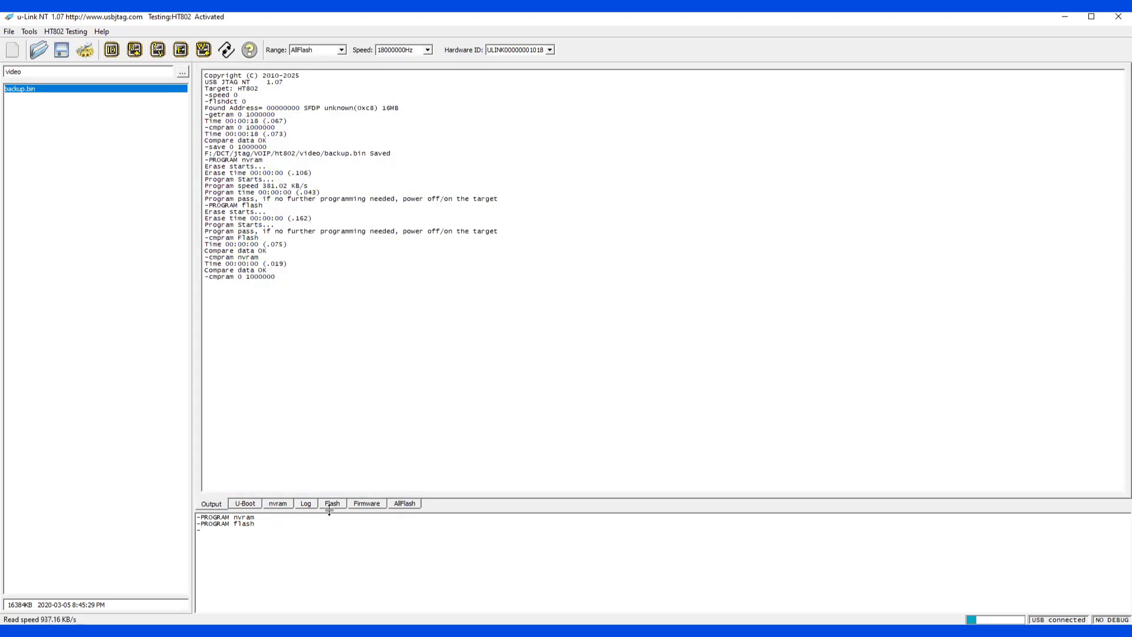
mouse_move(238, 503)
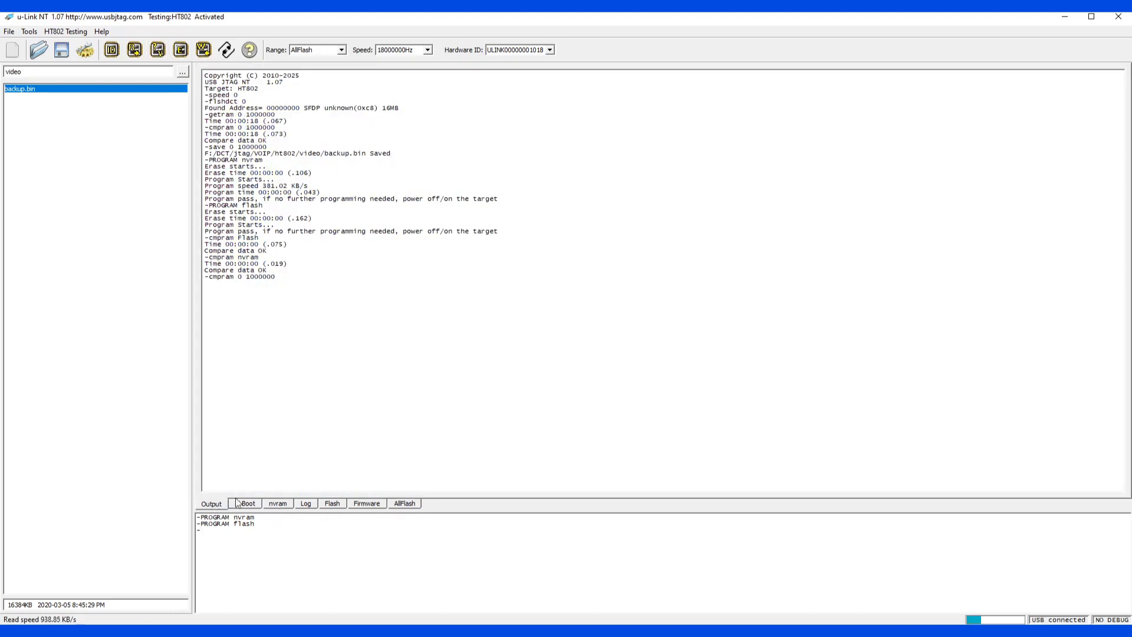
mouse_move(435, 510)
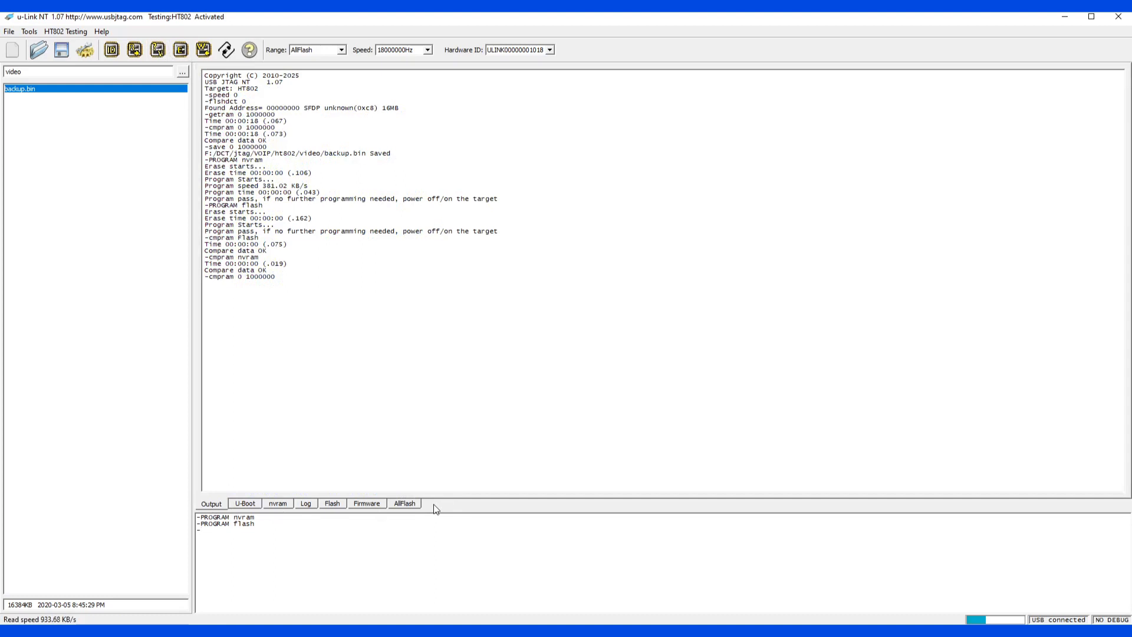
mouse_move(448, 507)
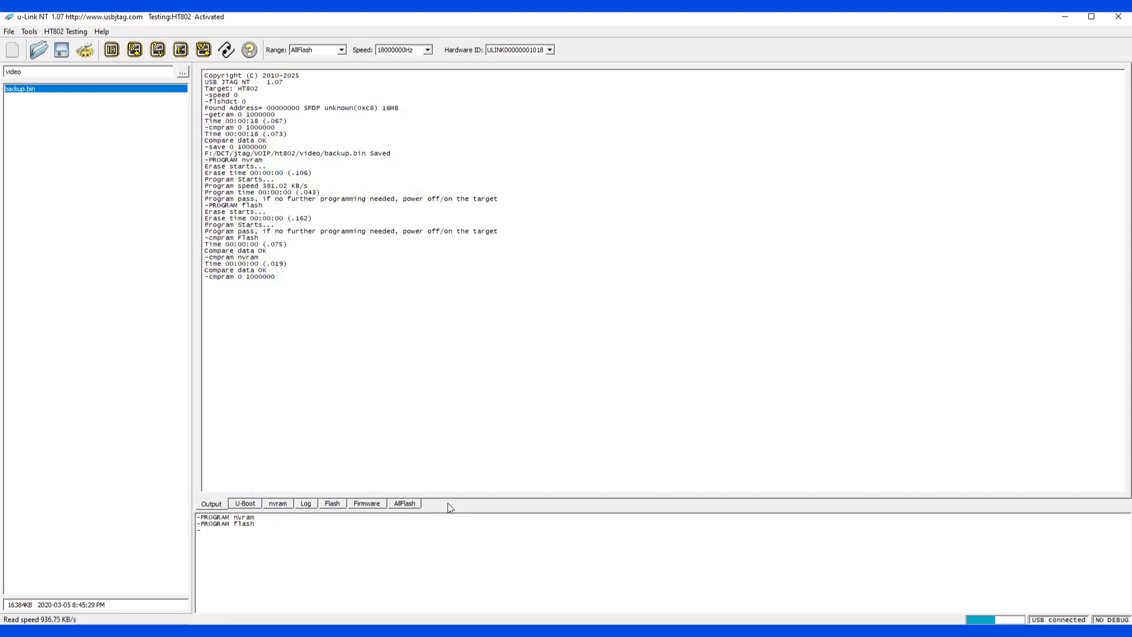
mouse_move(468, 506)
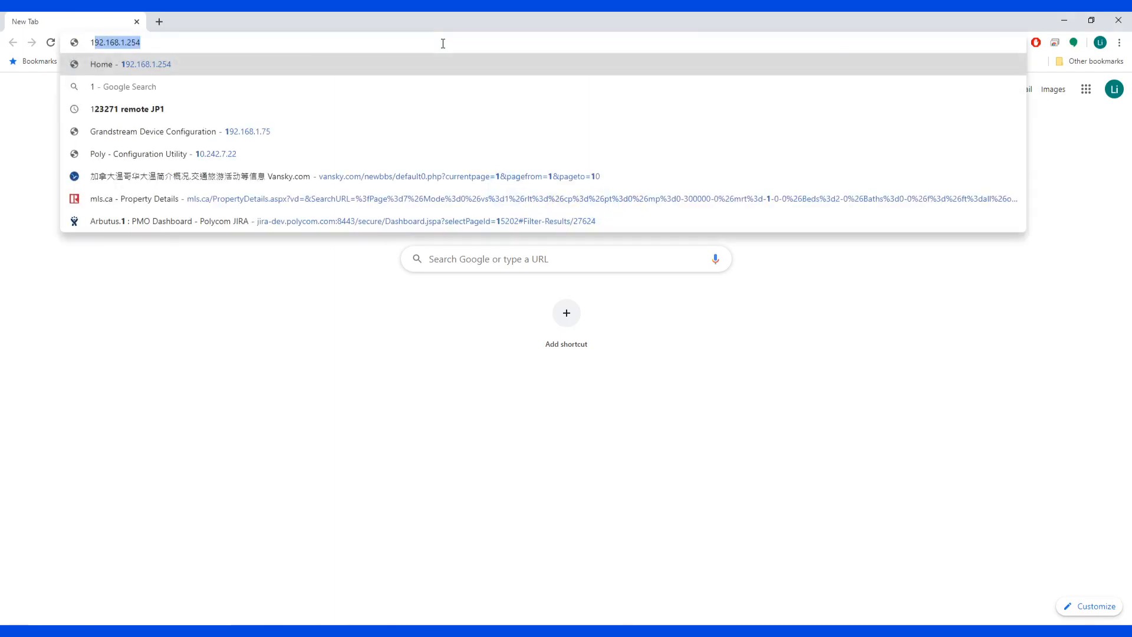
Browse to the HT802's configuration page at 192.168.1.75
type("192.168.1.75/cgi-bin/login")
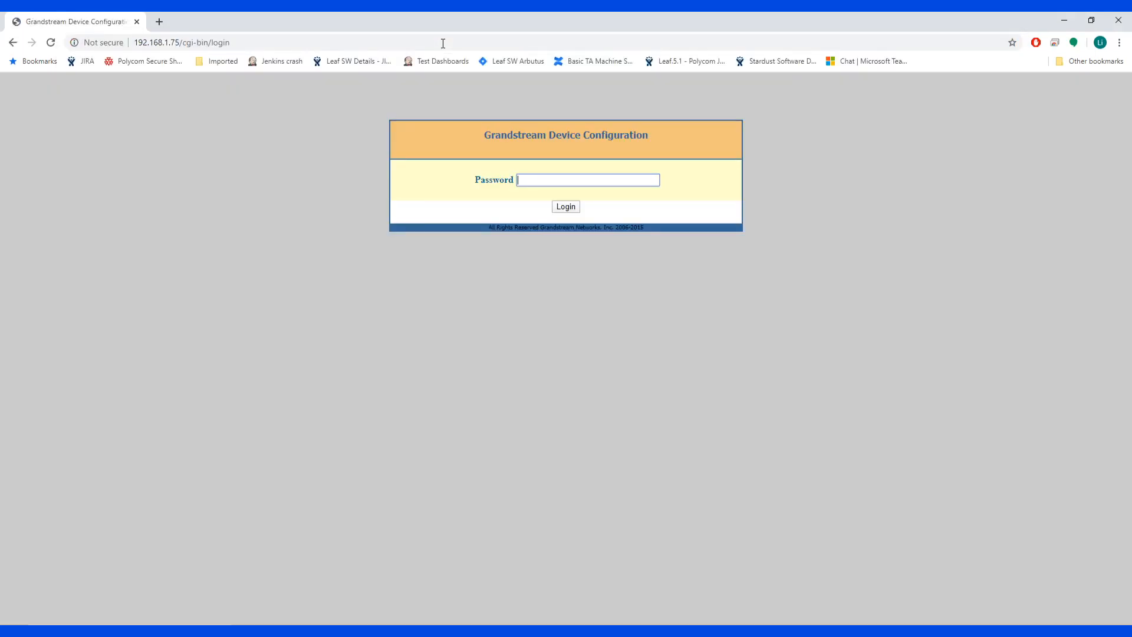
Log in as admin to reach the HT802 status page showing software 1.0.0.25
left_click(565, 206)
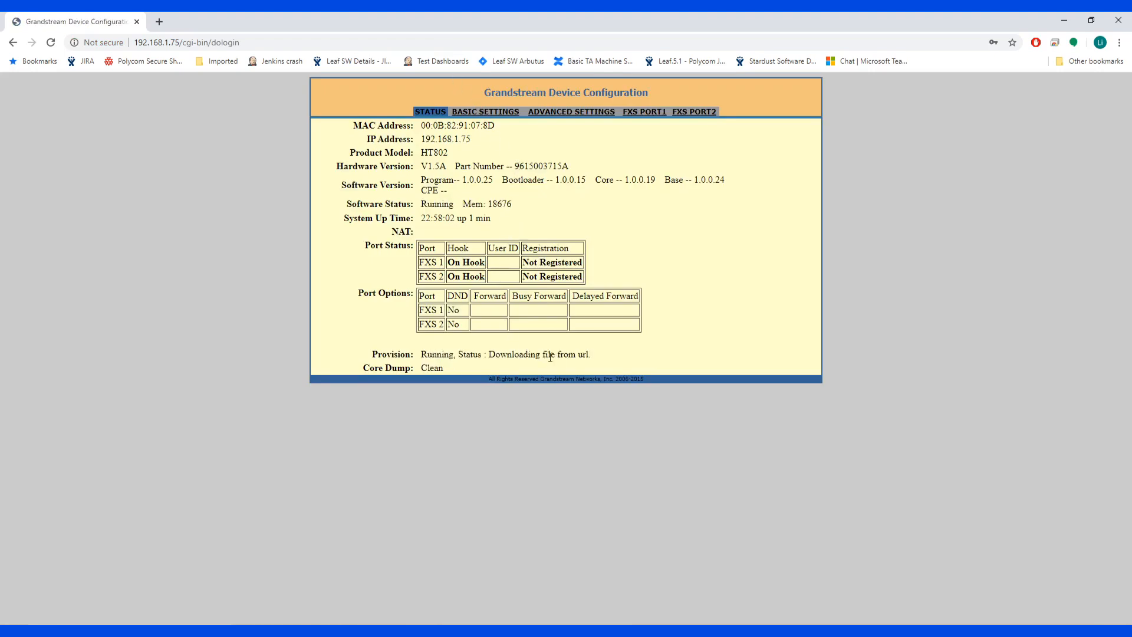
mouse_move(515, 350)
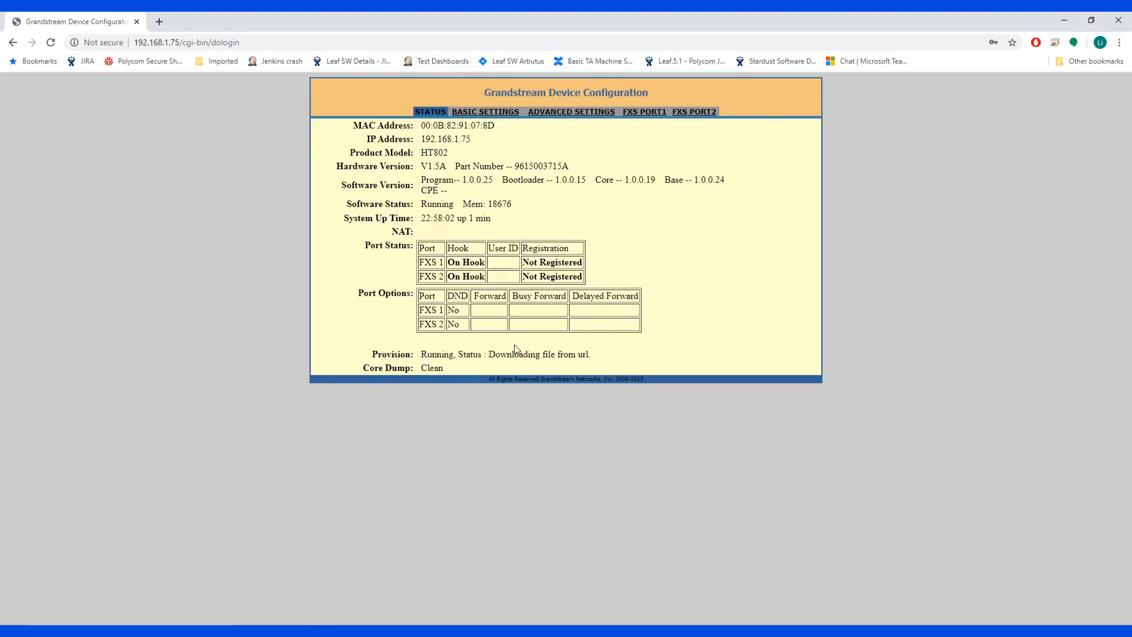
mouse_move(538, 289)
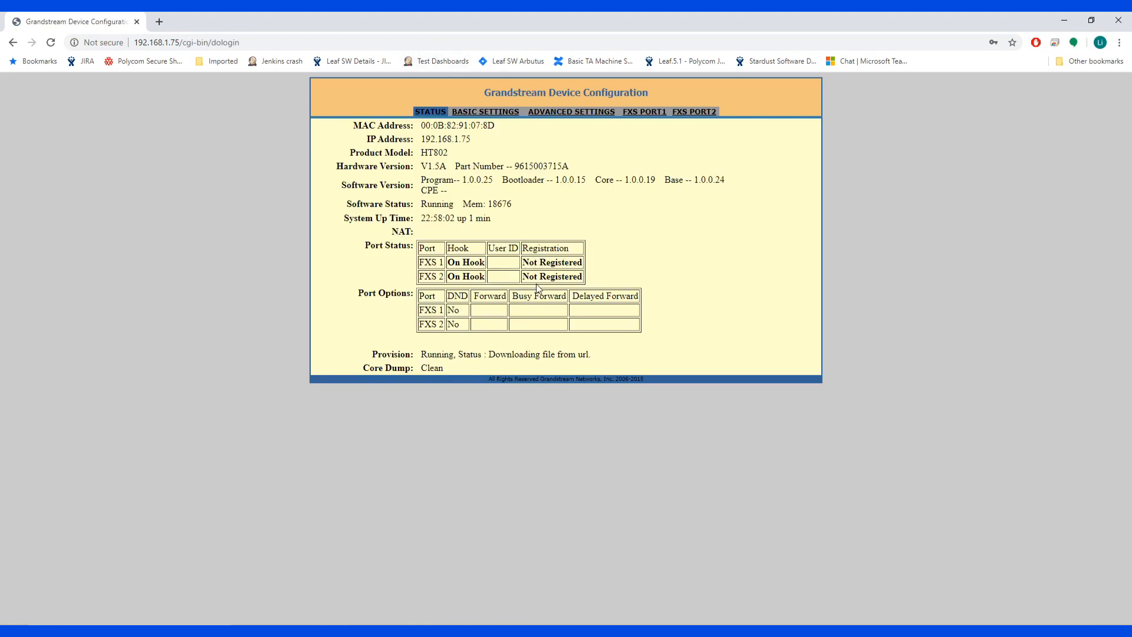
mouse_move(581, 205)
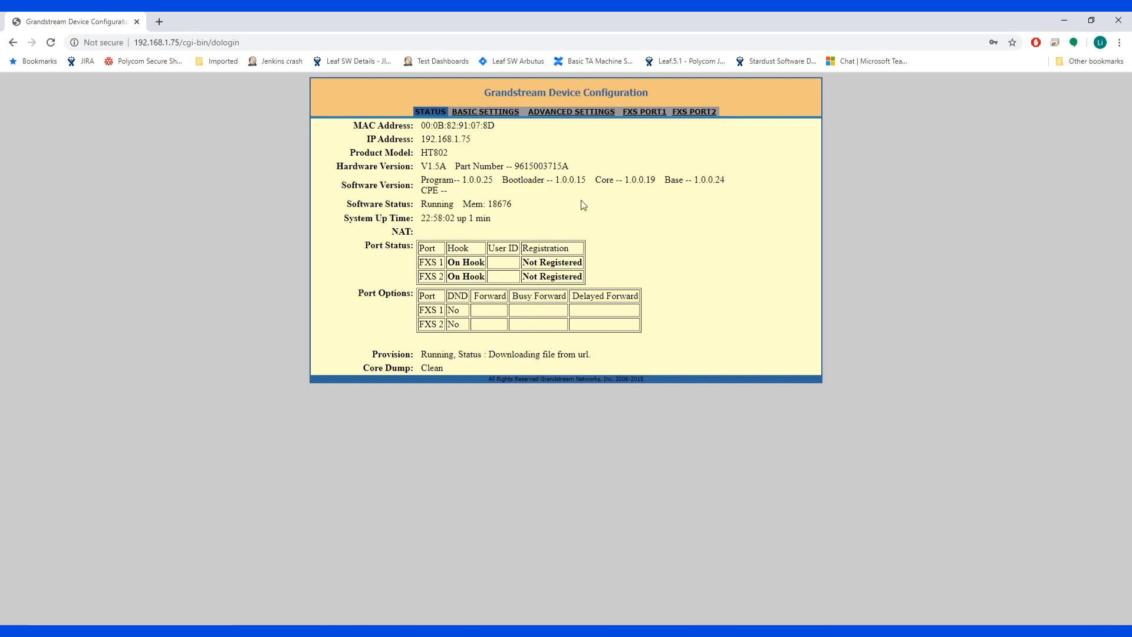
Review the Advanced Settings page's firmware upgrade, provisioning and tone options
left_click(571, 111)
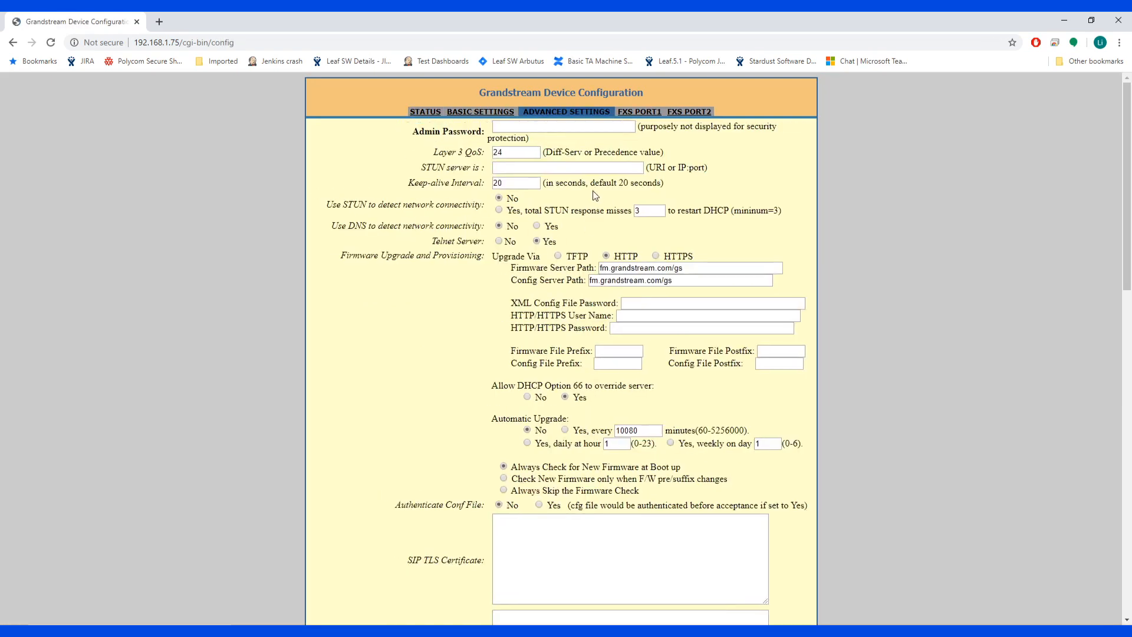
scroll("down", 3)
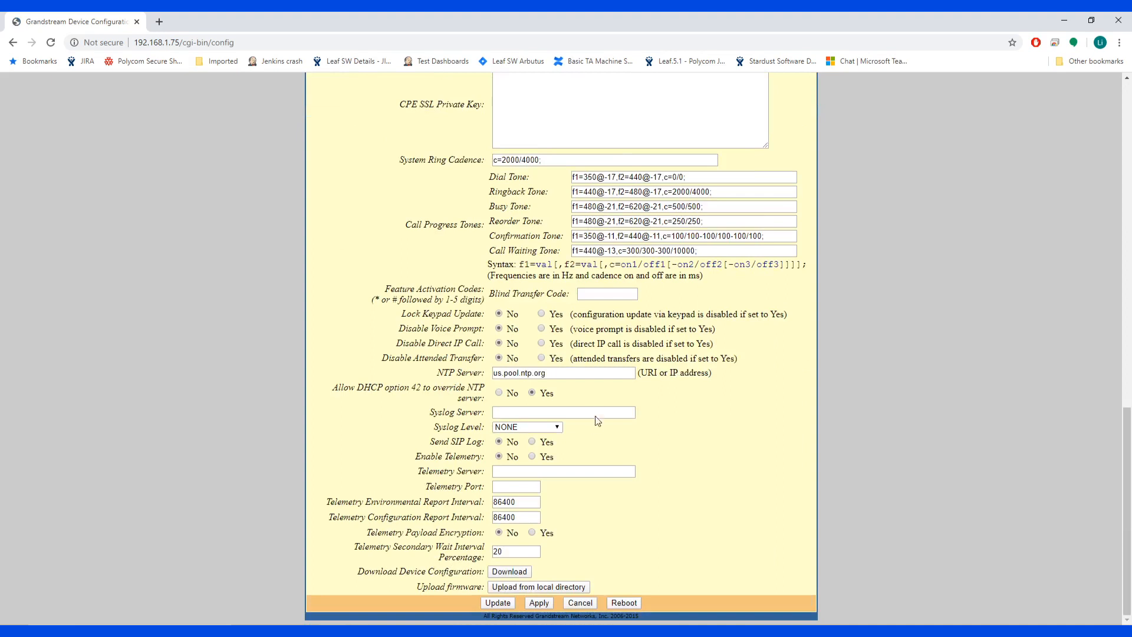
scroll("up", 3)
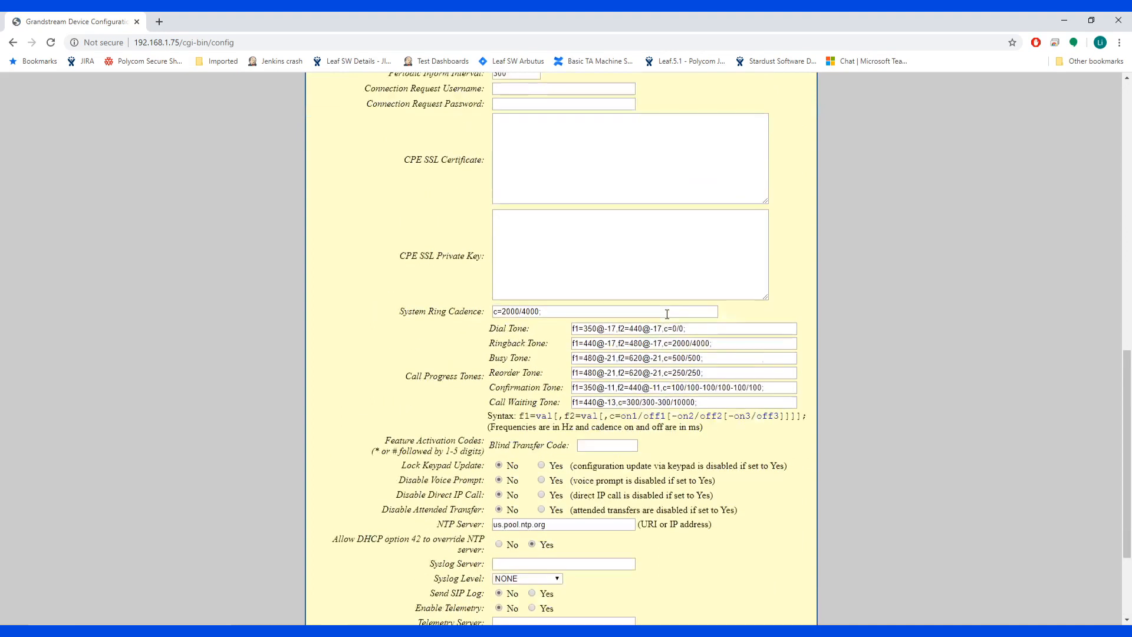